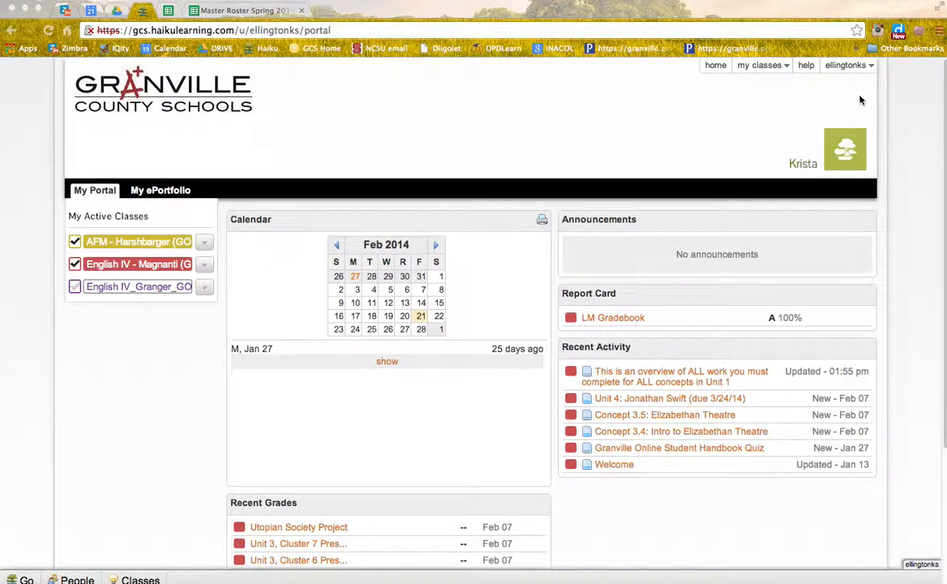
{"action": "mouse_move", "coordinate": [786, 134]}
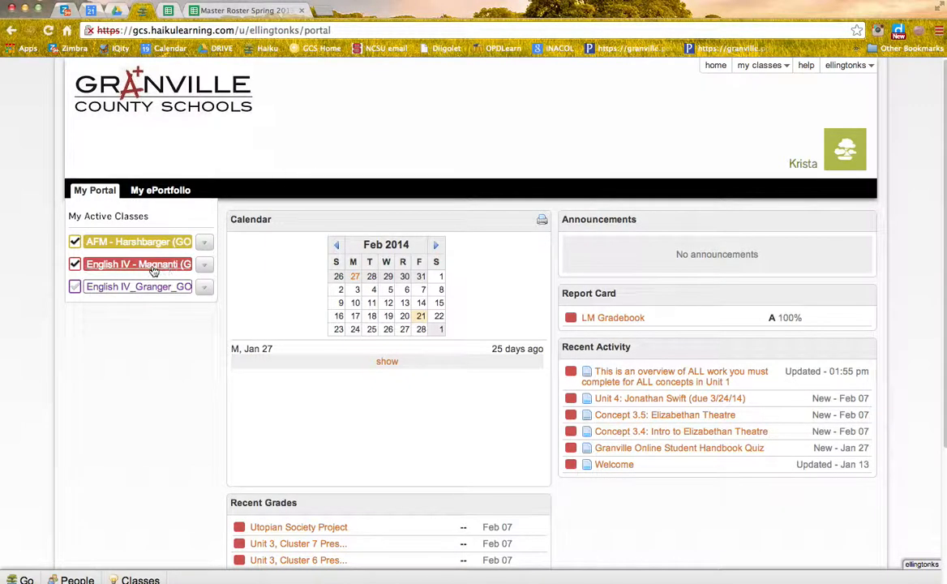
Enter the English IV - Magnanti class from My Active Classes
{"action": "left_click", "coordinate": [137, 263]}
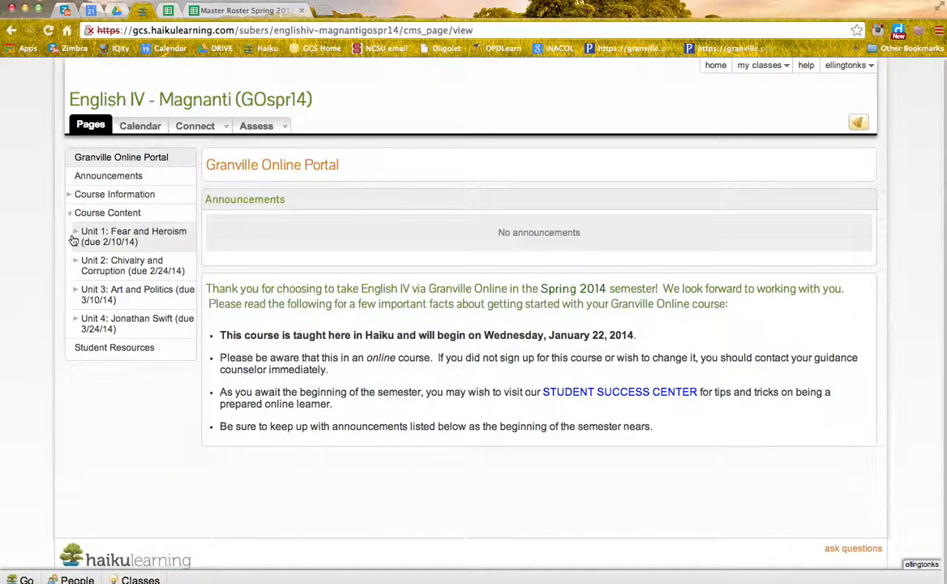
Expand Unit 1, show its Assignment List, then expand Concept 1.1: Anglo-Saxons & Beowulf
{"action": "left_click", "coordinate": [76, 235]}
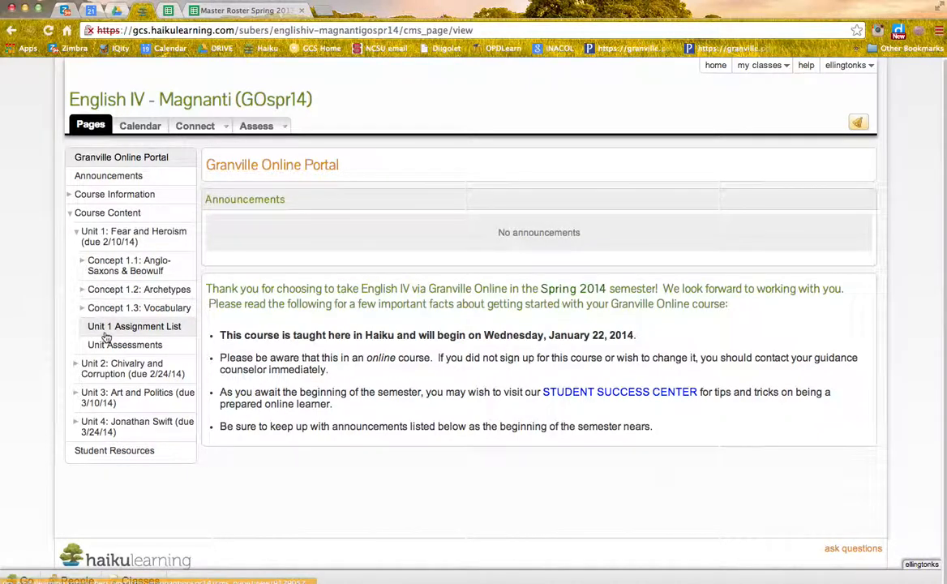
{"action": "left_click", "coordinate": [134, 326]}
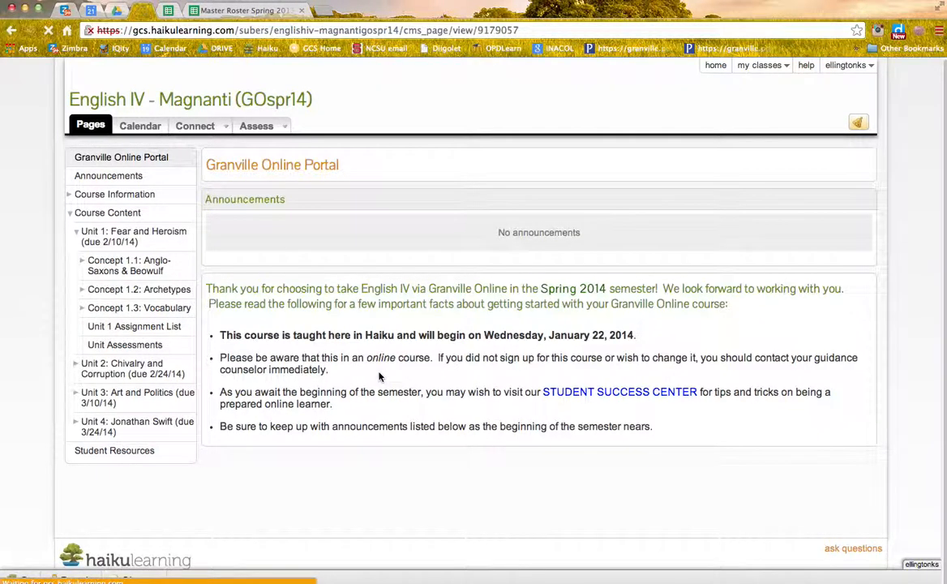
{"action": "left_click", "coordinate": [134, 326]}
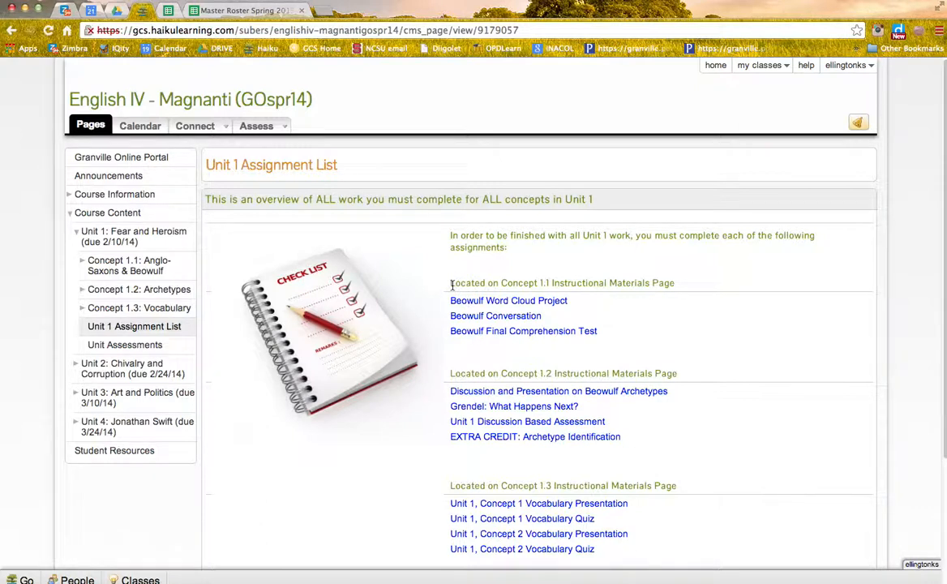
{"action": "left_click_drag", "start_coordinate": [451, 282], "coordinate": [674, 282]}
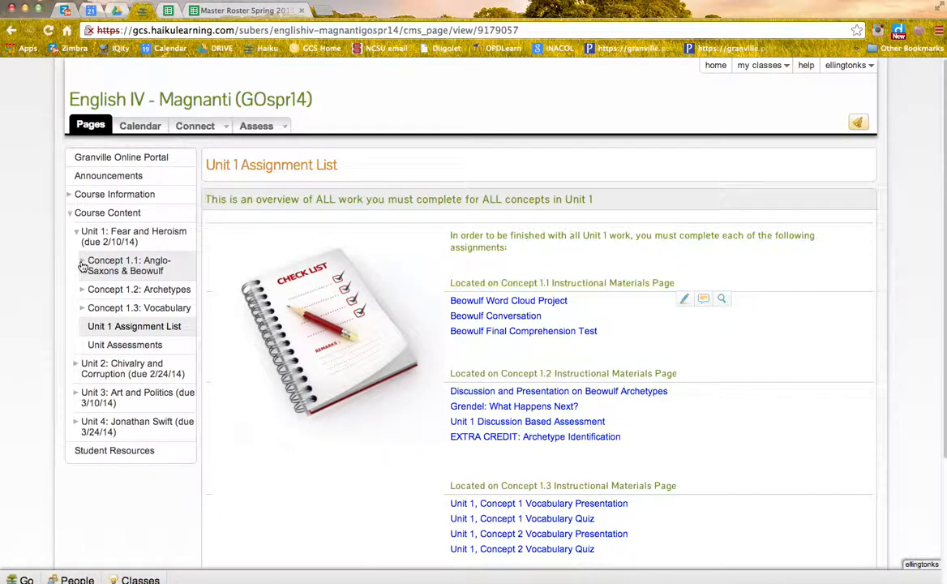
{"action": "left_click", "coordinate": [82, 265]}
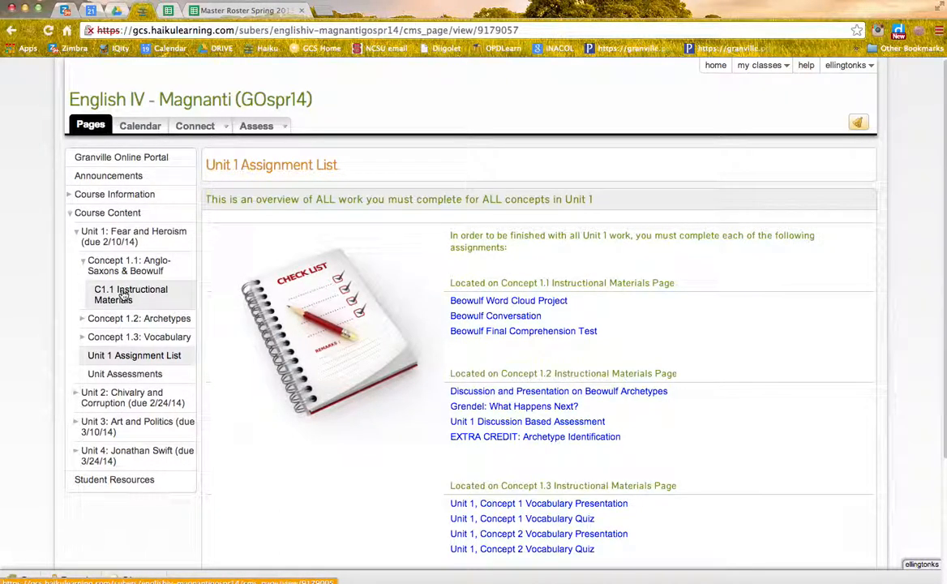
Show C1.1 Instructional Materials and highlight the first required word-cloud activity
{"action": "left_click", "coordinate": [131, 295]}
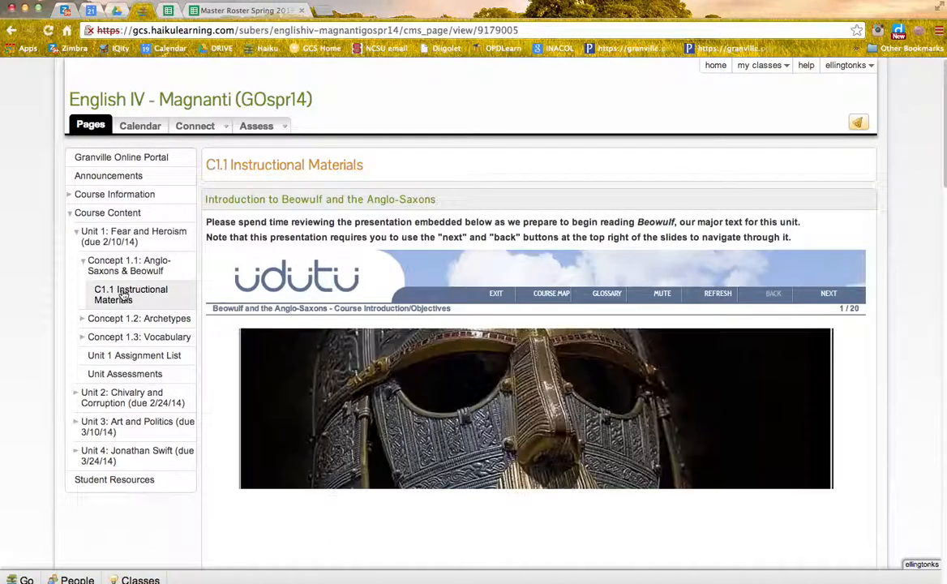
{"action": "mouse_move", "coordinate": [434, 248]}
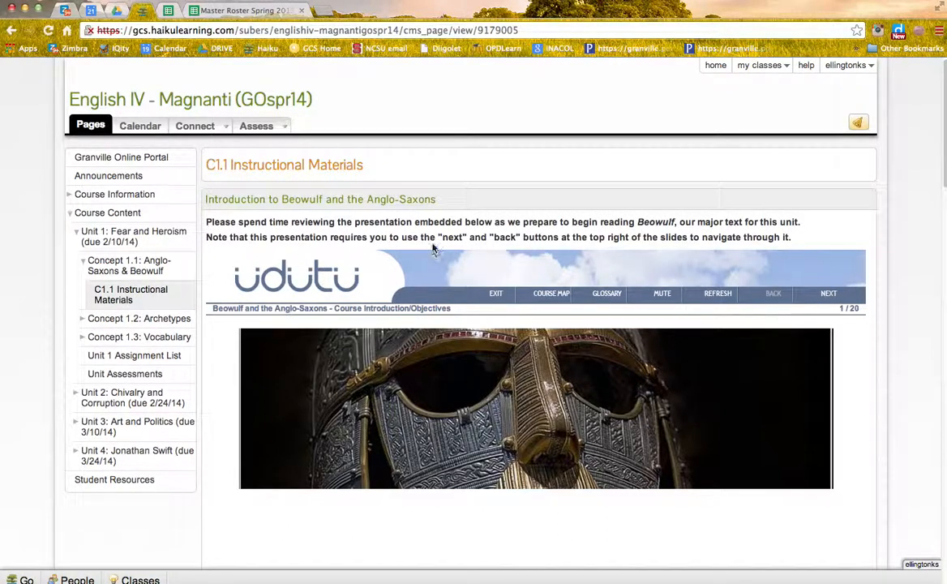
{"action": "scroll", "scroll_direction": "down", "scroll_amount": 3}
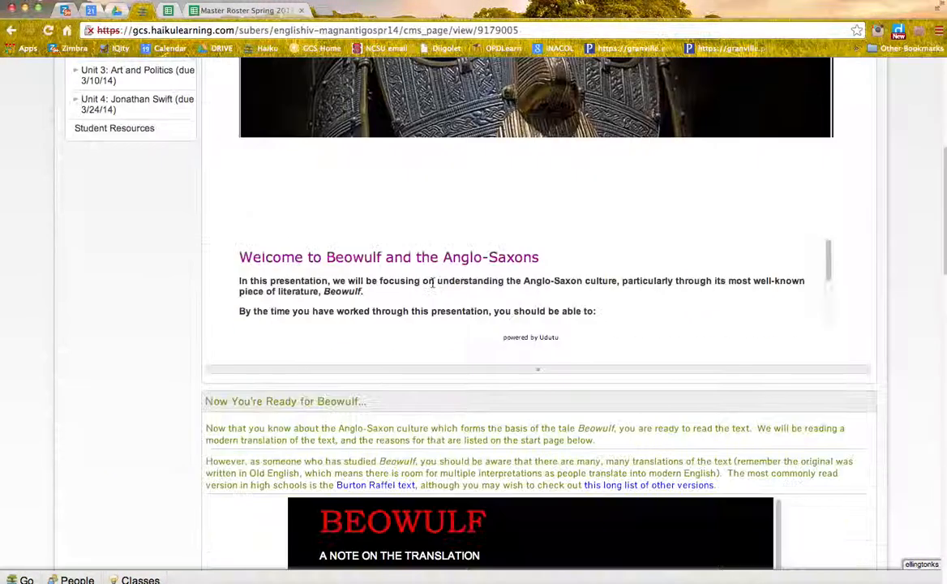
{"action": "scroll", "scroll_direction": "down", "scroll_amount": 3}
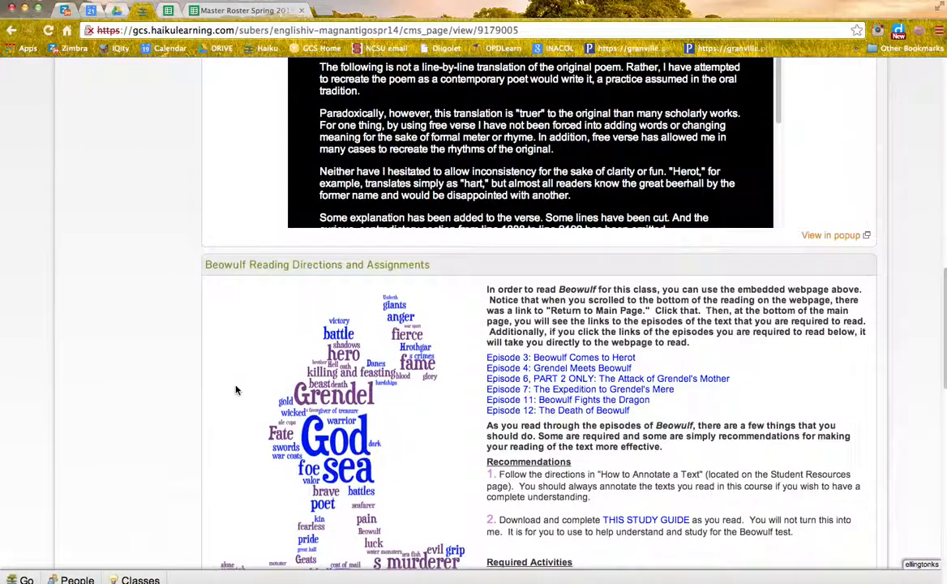
{"action": "scroll", "scroll_direction": "down", "scroll_amount": 3}
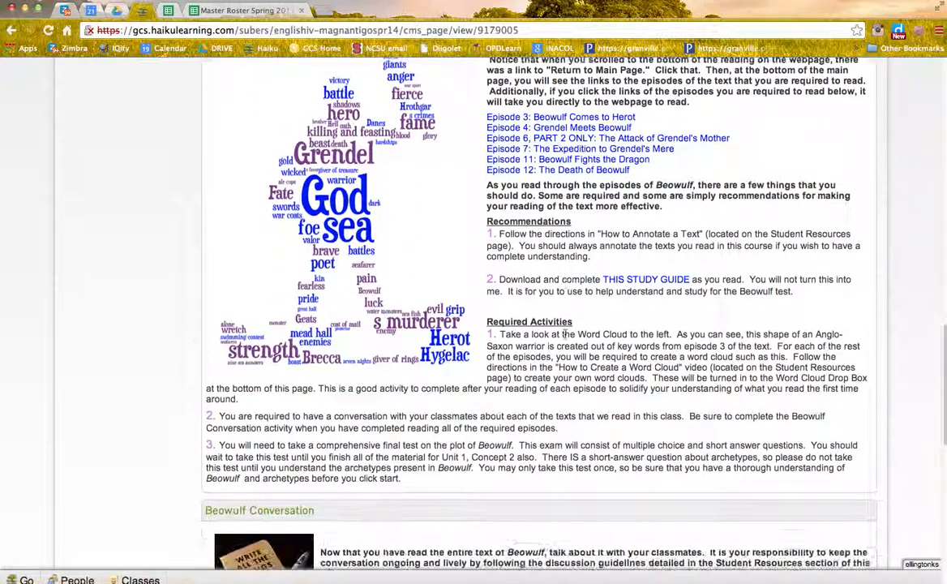
{"action": "scroll", "scroll_direction": "down", "scroll_amount": 3}
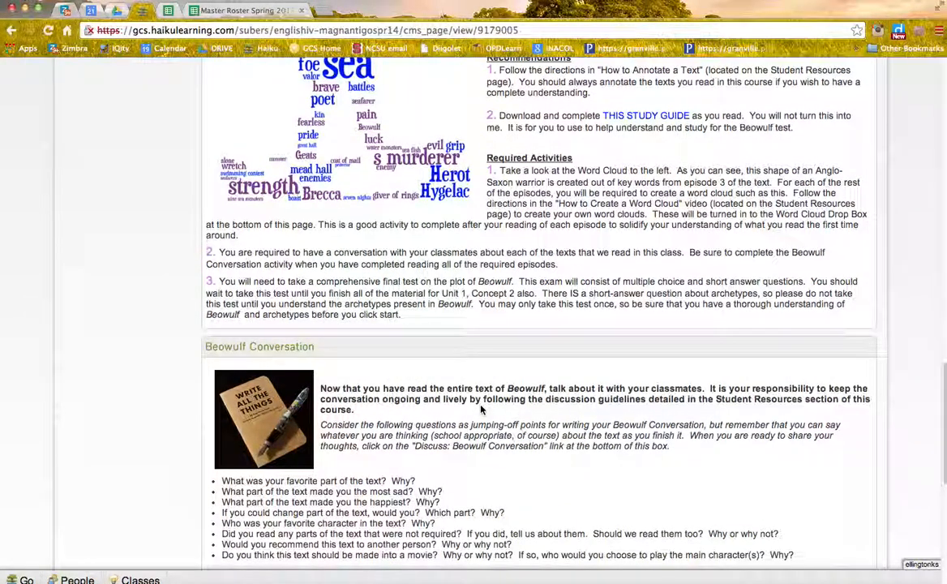
{"action": "scroll", "scroll_direction": "down", "scroll_amount": 3}
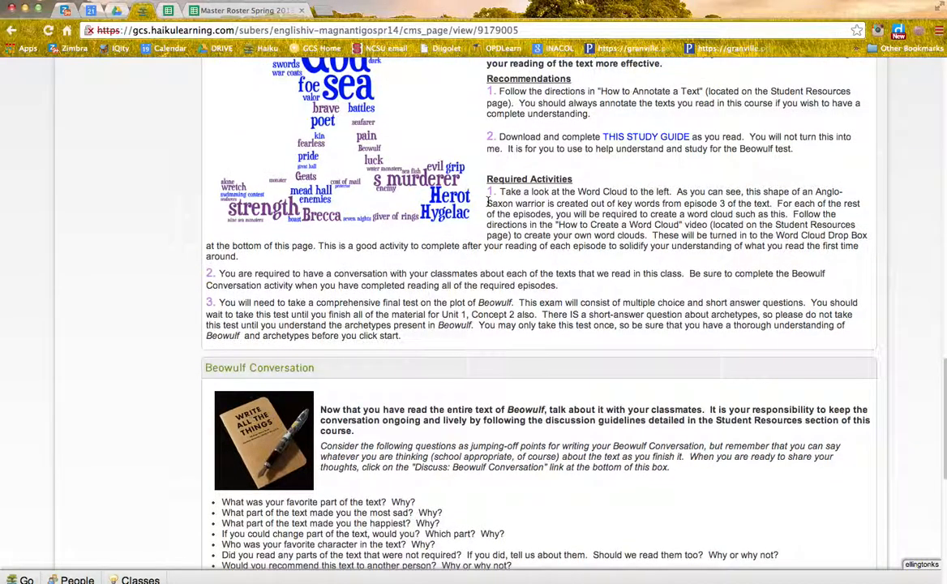
{"action": "left_click_drag", "start_coordinate": [491, 191], "coordinate": [562, 256]}
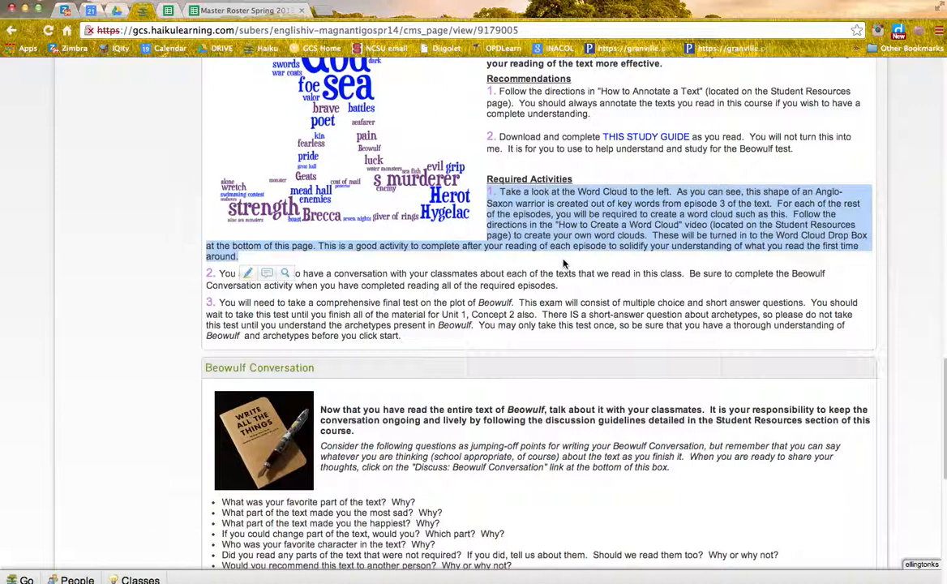
{"action": "mouse_move", "coordinate": [555, 247]}
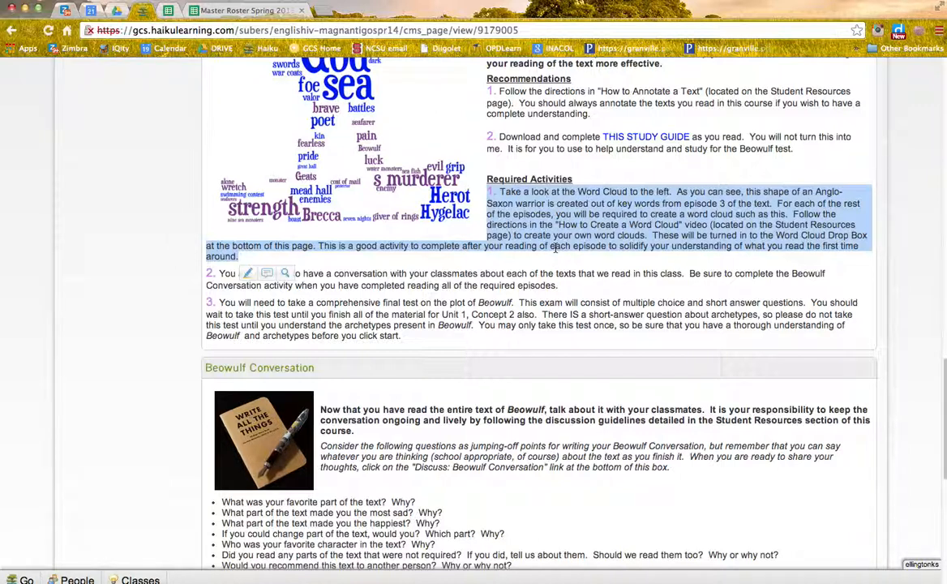
Scroll down to the 'Turn in Your Beowulf Word Clouds Here' dropboxes
{"action": "scroll", "scroll_direction": "down", "scroll_amount": 3}
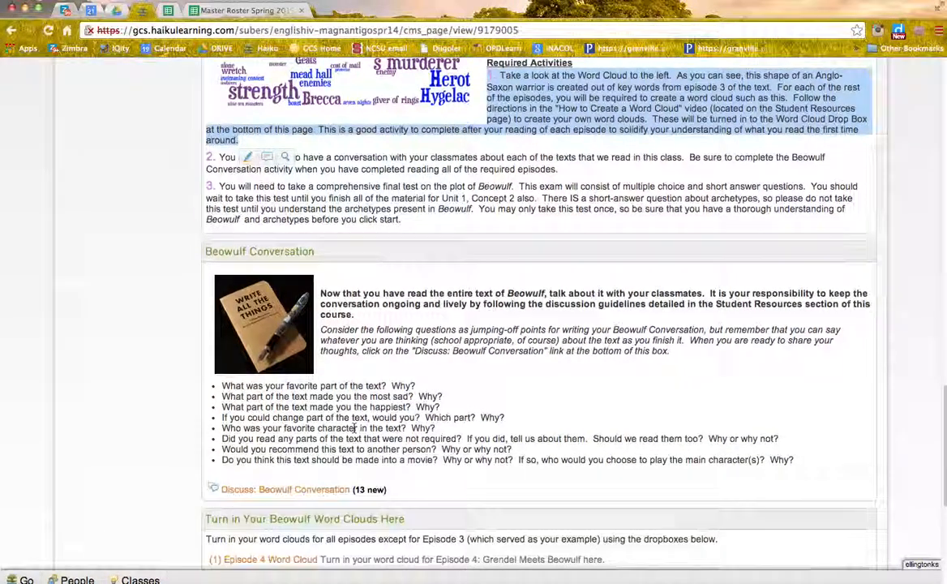
{"action": "scroll", "scroll_direction": "down", "scroll_amount": 3}
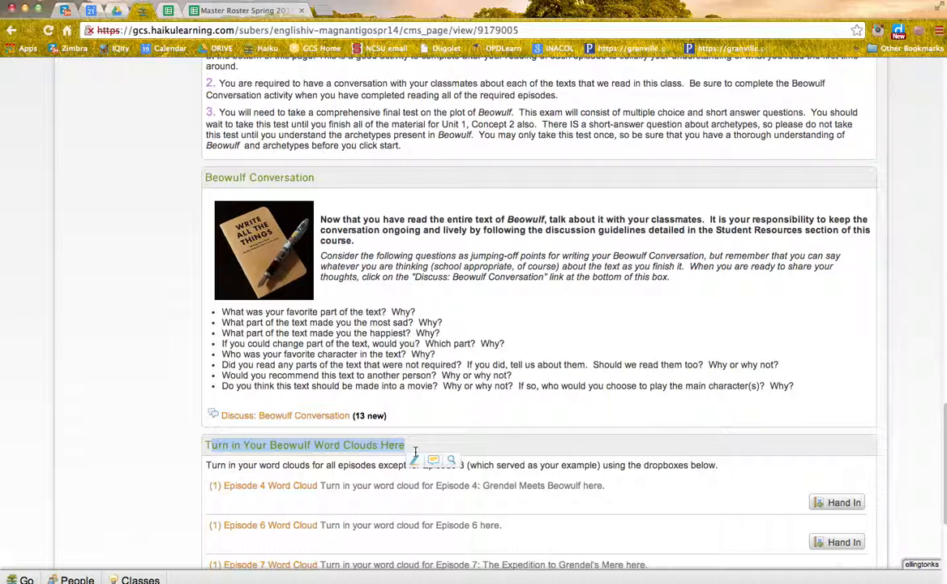
{"action": "scroll", "scroll_direction": "down", "scroll_amount": 3}
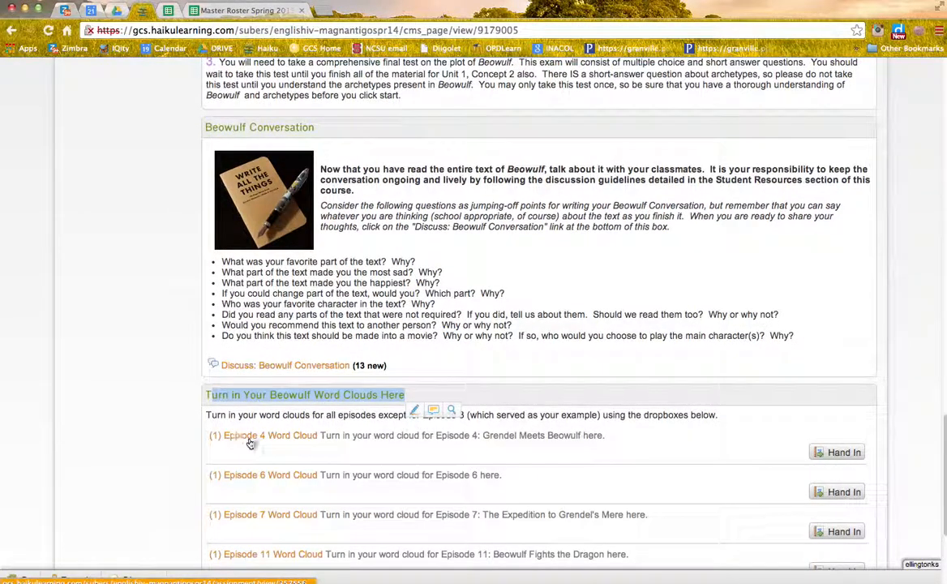
{"action": "mouse_move", "coordinate": [270, 435]}
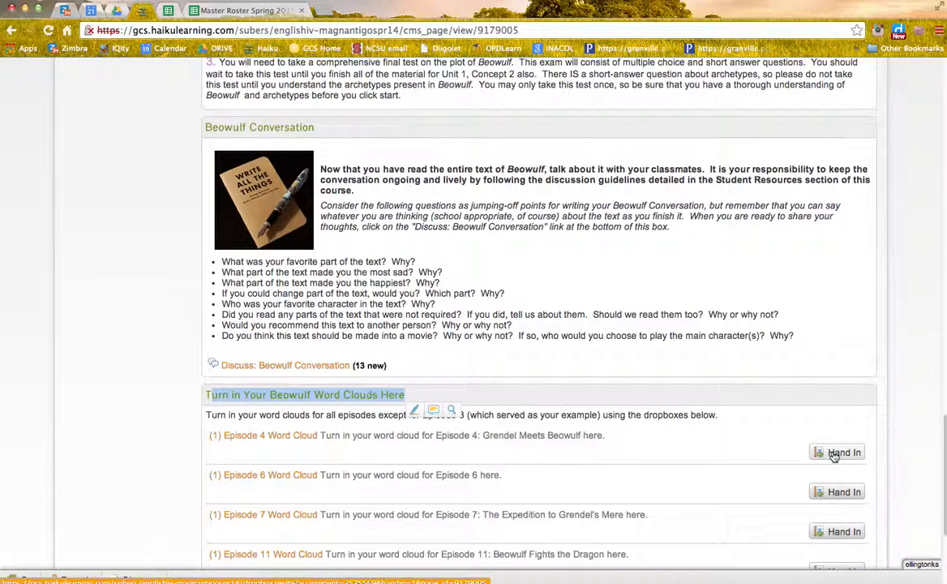
Begin a hand-in for the Episode 4 Word Cloud dropbox
{"action": "left_click", "coordinate": [837, 453]}
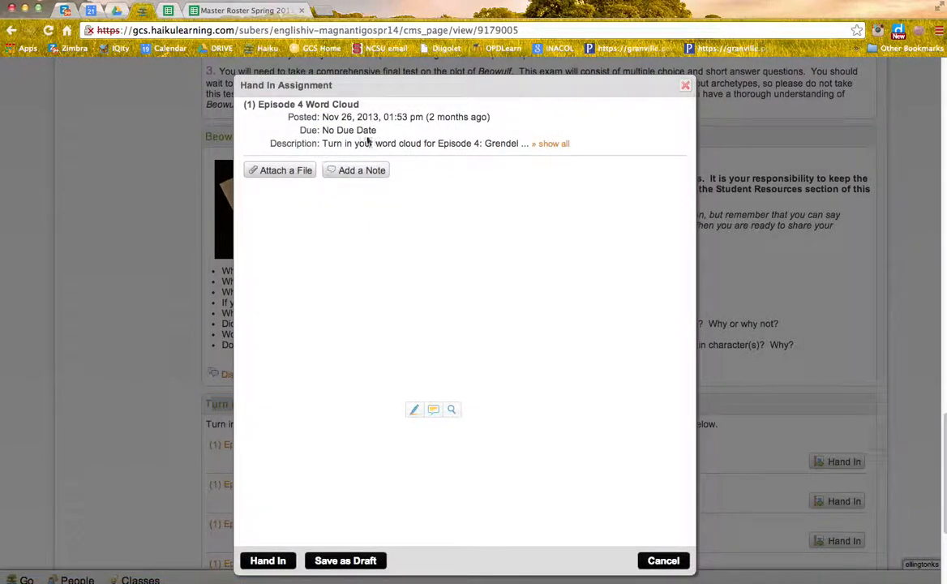
{"action": "mouse_move", "coordinate": [305, 263]}
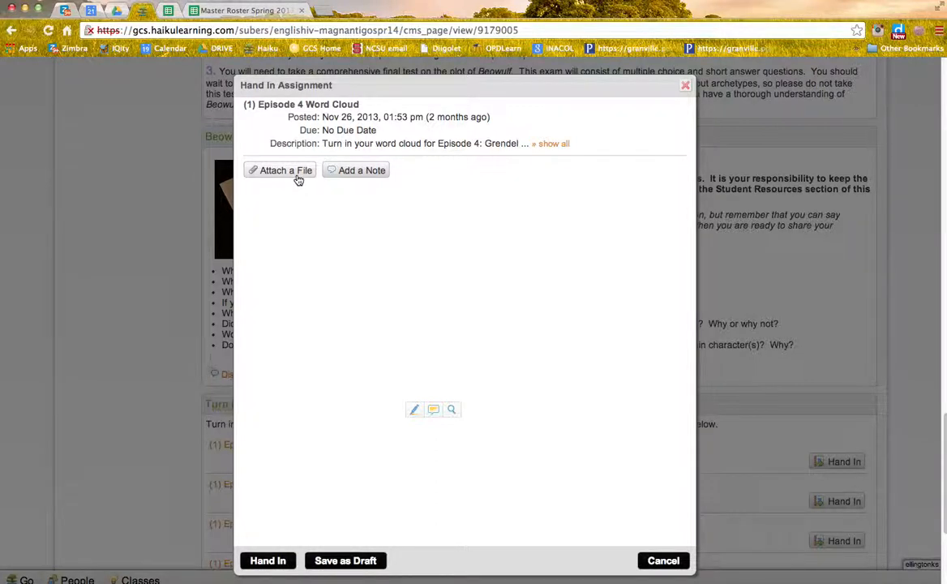
Attach haller.pdf from the Desktop, choosing it over the first screenshot file
{"action": "left_click", "coordinate": [280, 170]}
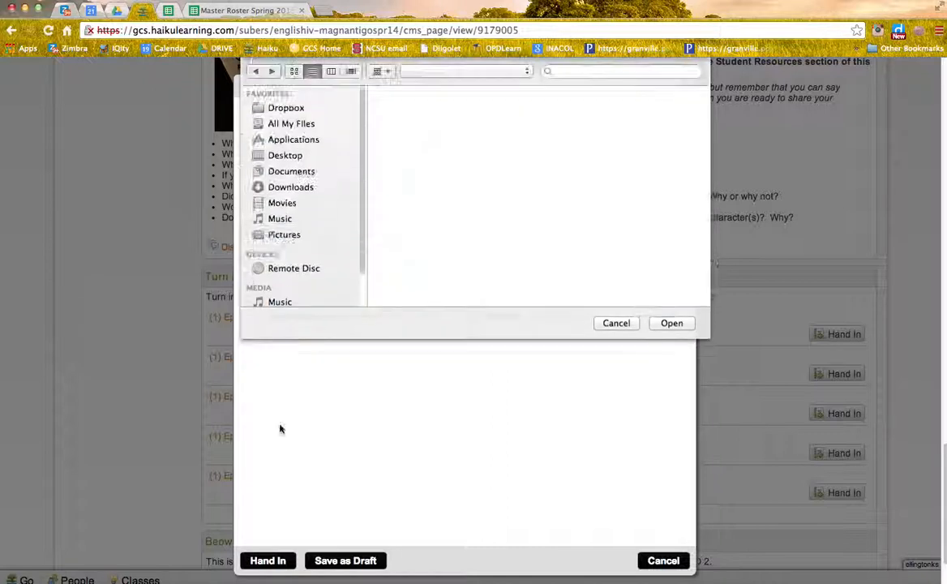
{"action": "left_click", "coordinate": [286, 155]}
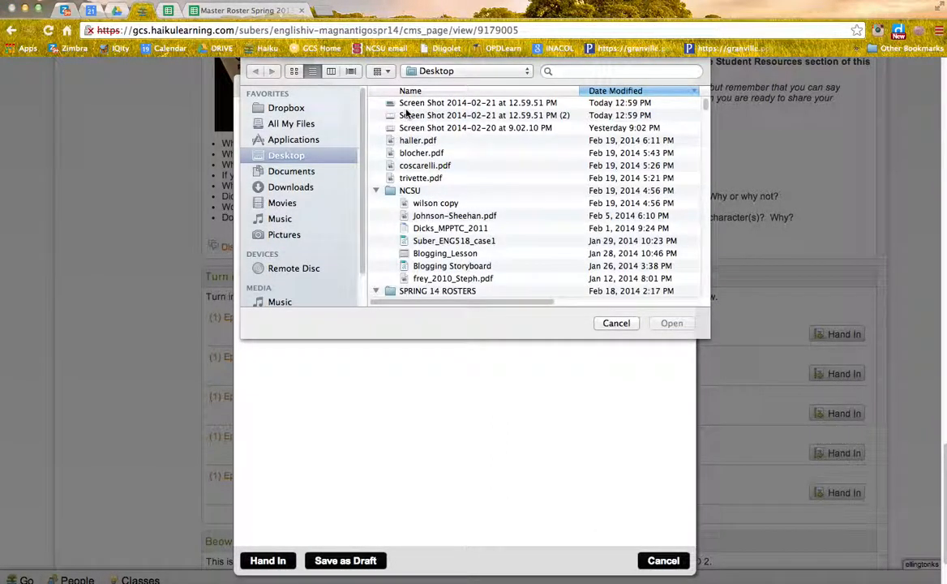
{"action": "left_click", "coordinate": [478, 102]}
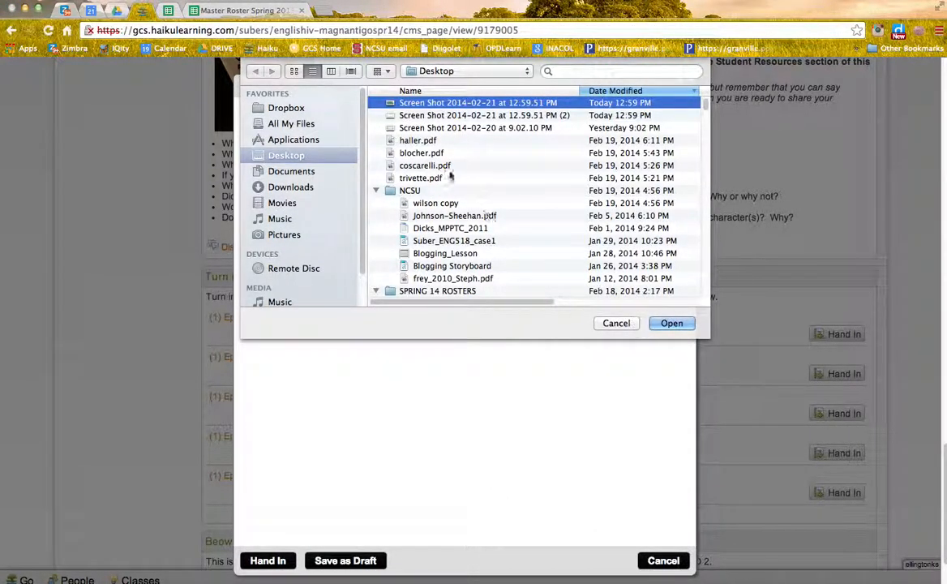
{"action": "left_click", "coordinate": [417, 140]}
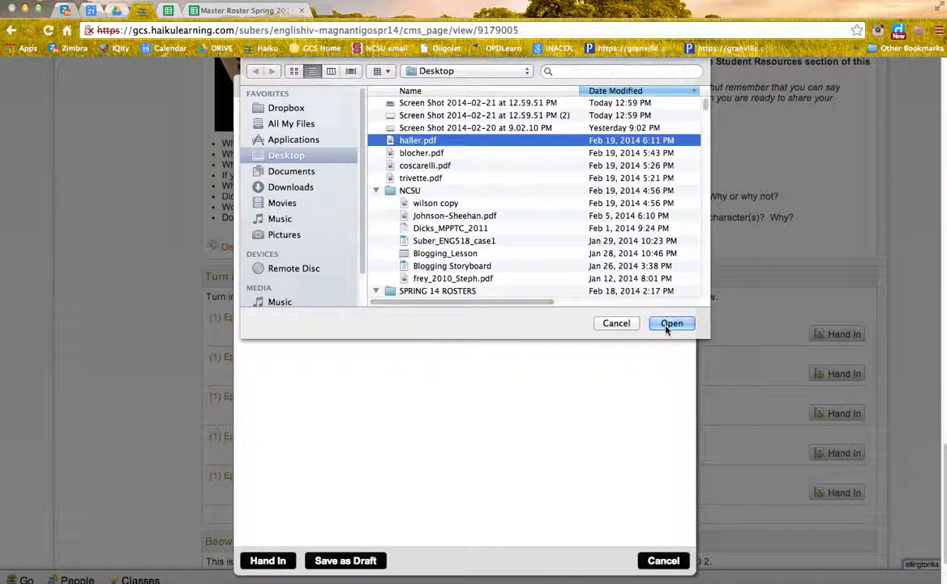
{"action": "left_click", "coordinate": [671, 323]}
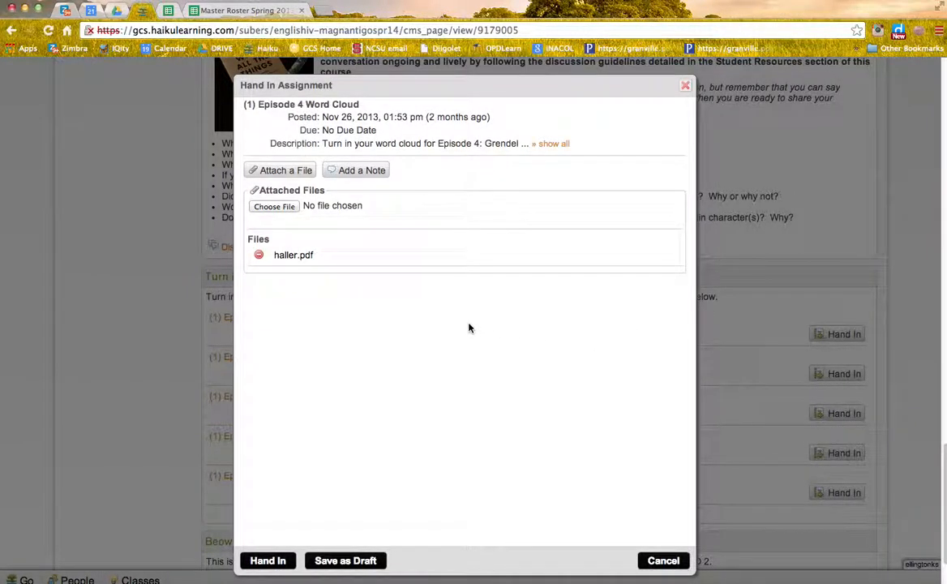
{"action": "mouse_move", "coordinate": [241, 298]}
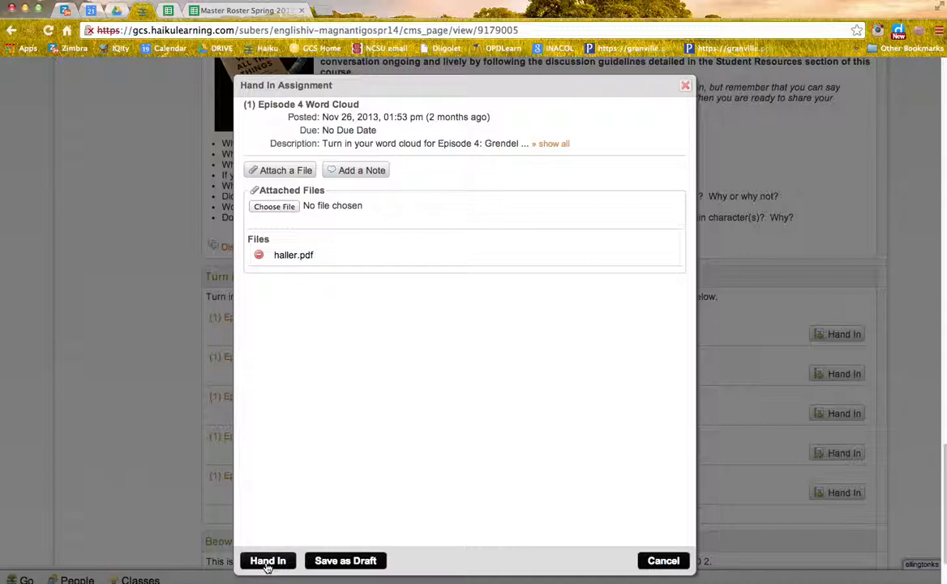
Submit the Episode 4 Word Cloud with haller.pdf and return to the Beowulf lesson page
{"action": "left_click", "coordinate": [293, 255]}
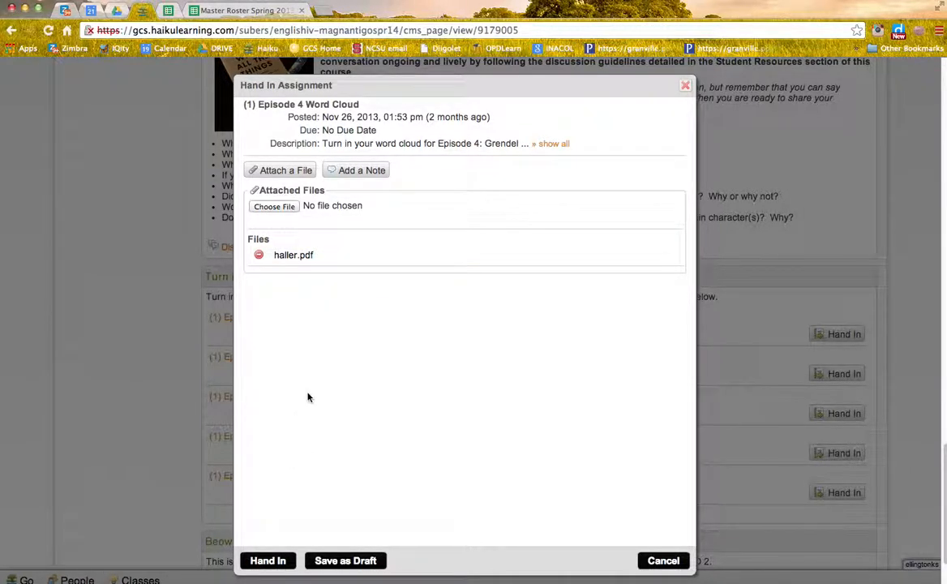
{"action": "mouse_move", "coordinate": [631, 464]}
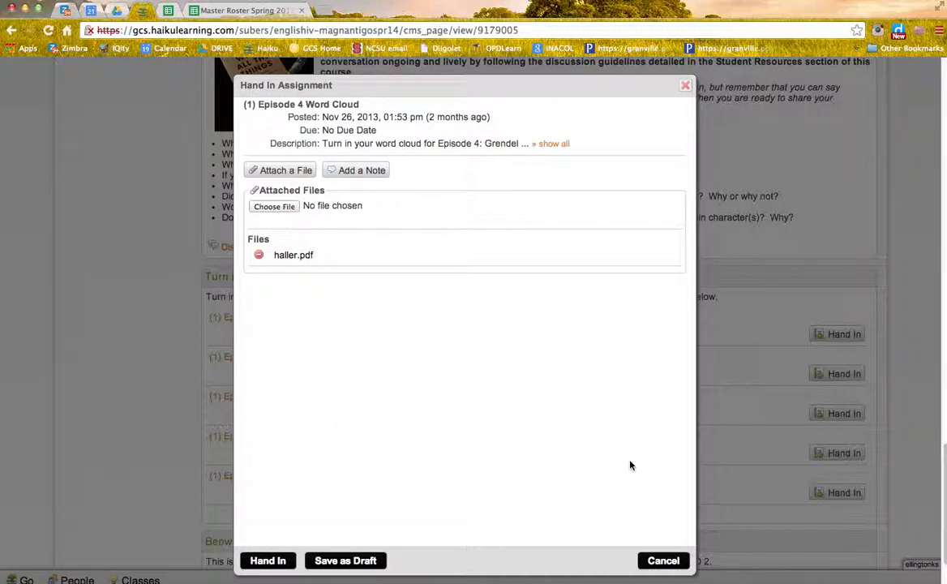
{"action": "left_click", "coordinate": [663, 561]}
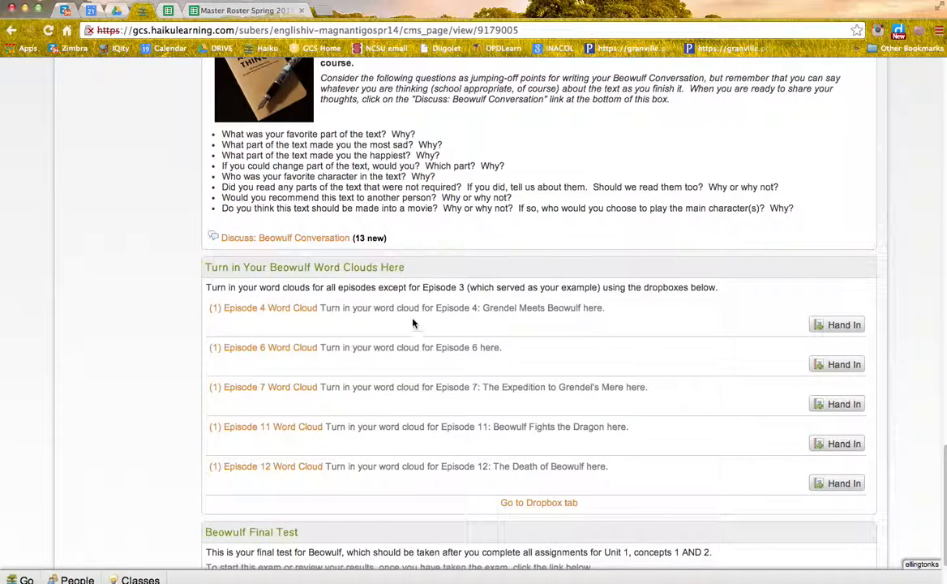